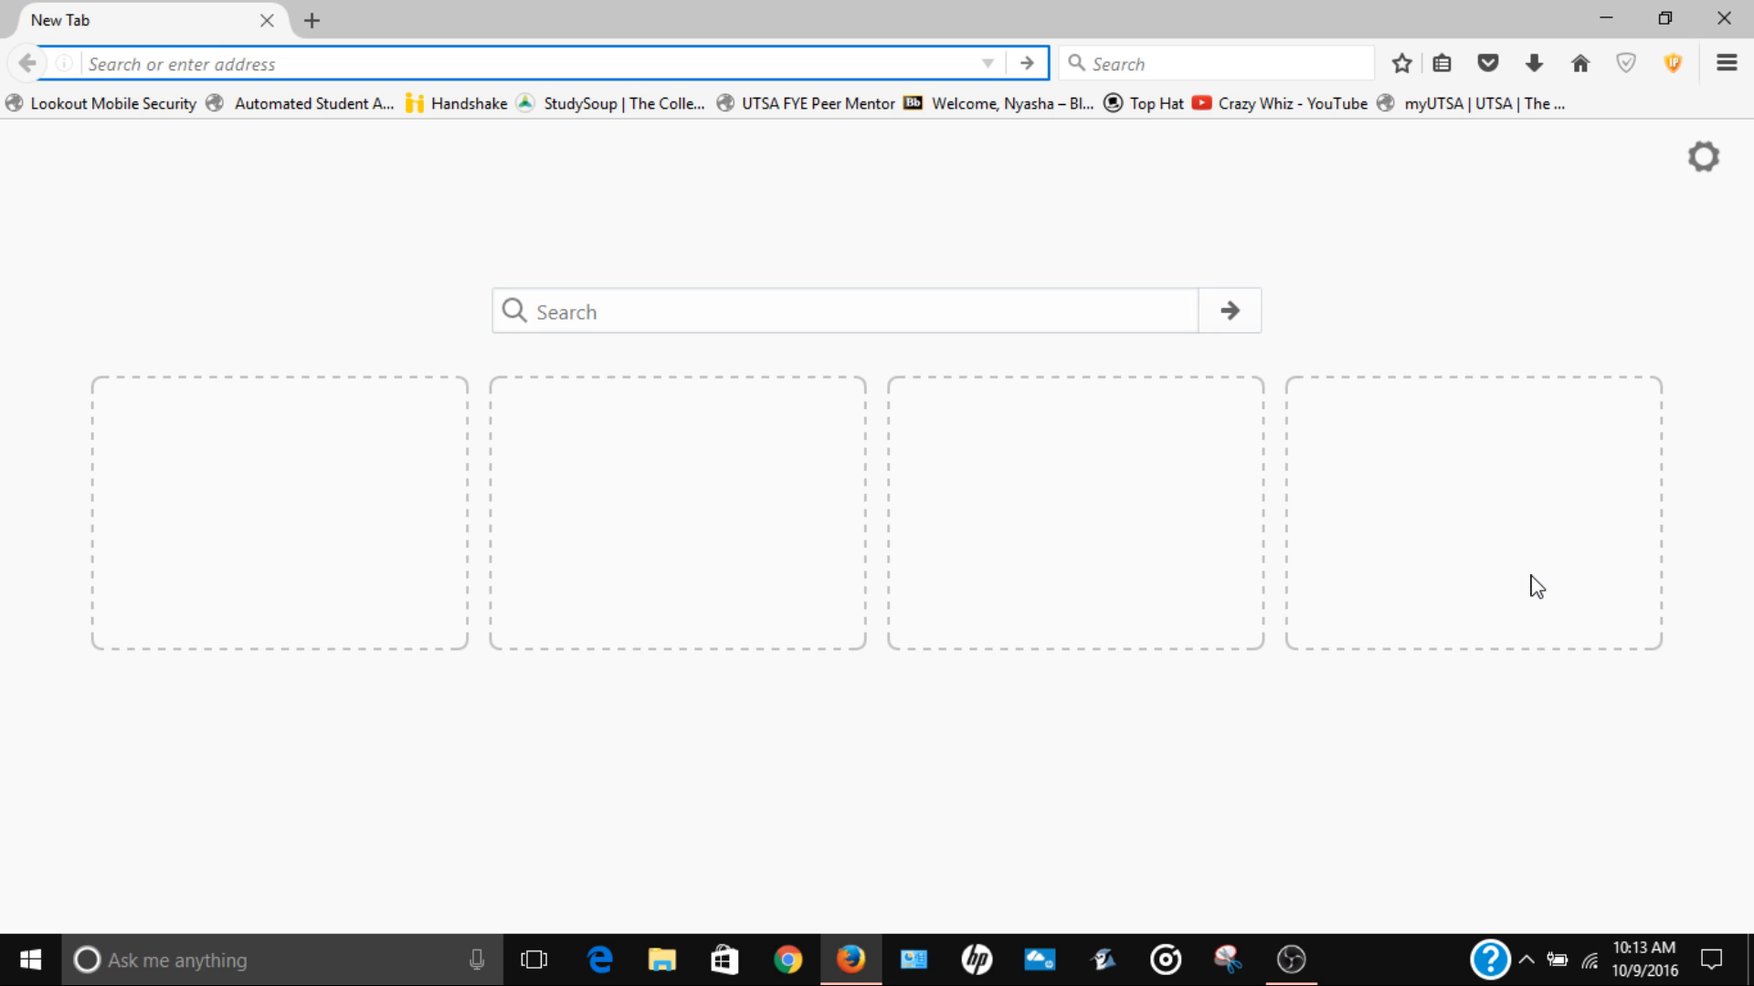
{"action": "type", "text": "www"}
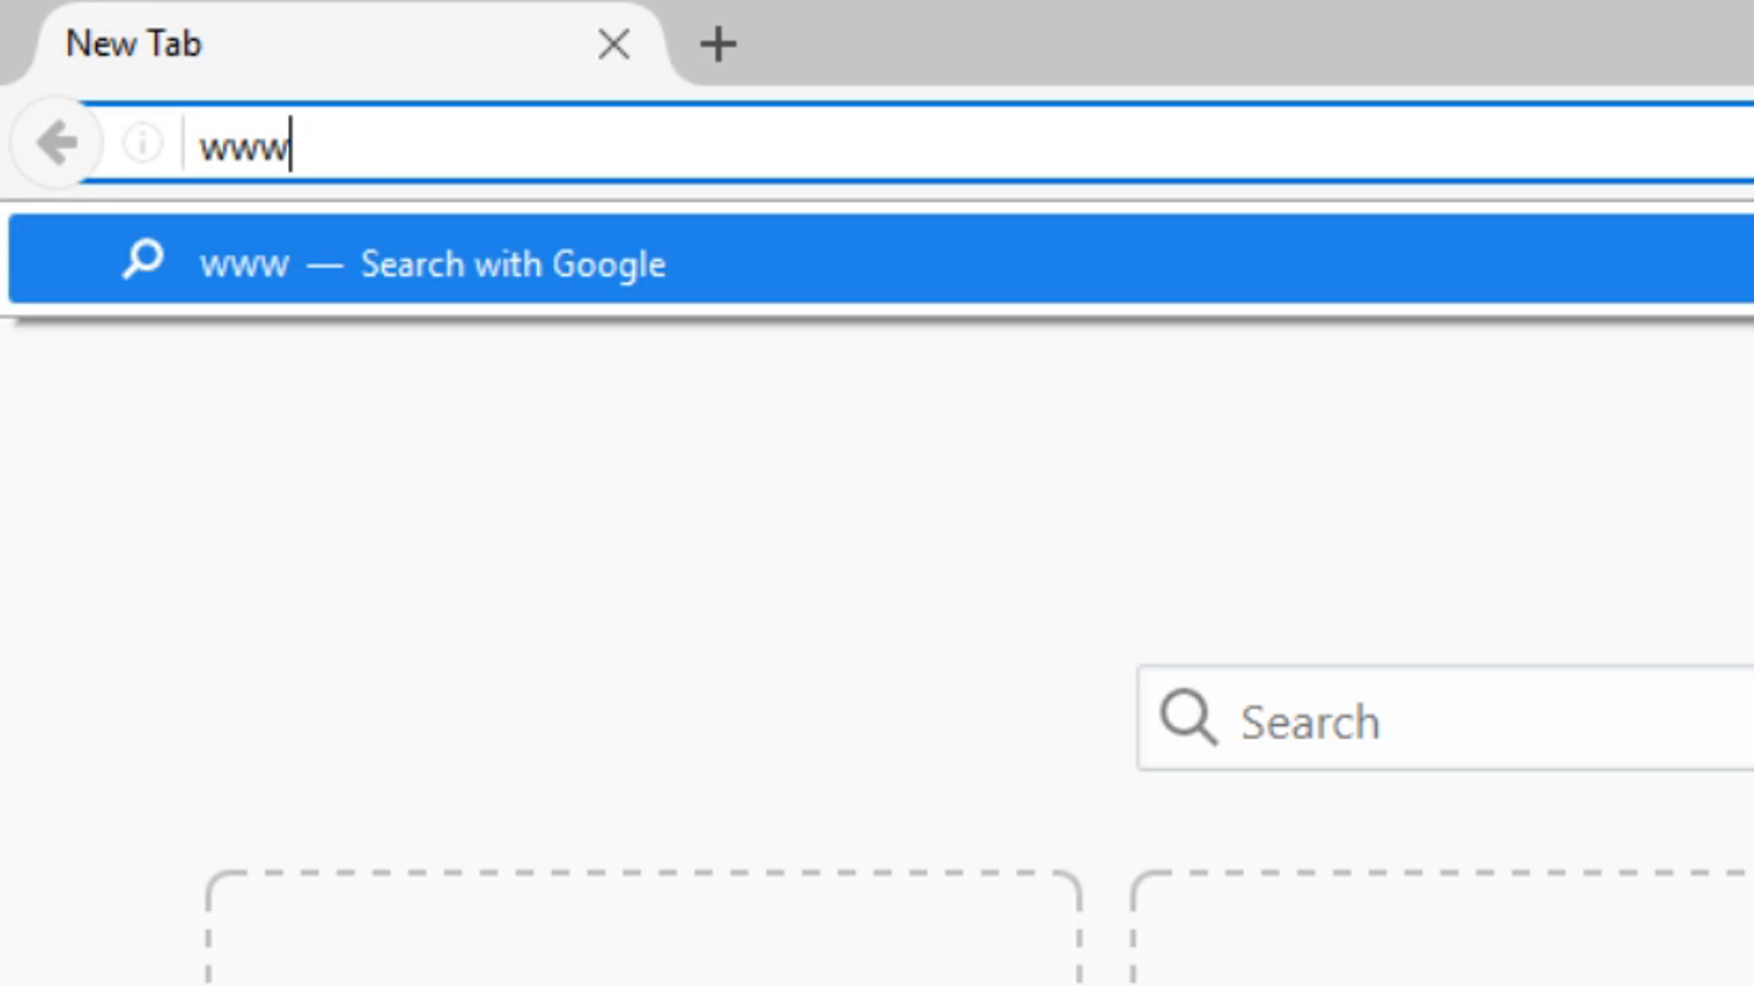
{"action": "type", "text": "v"}
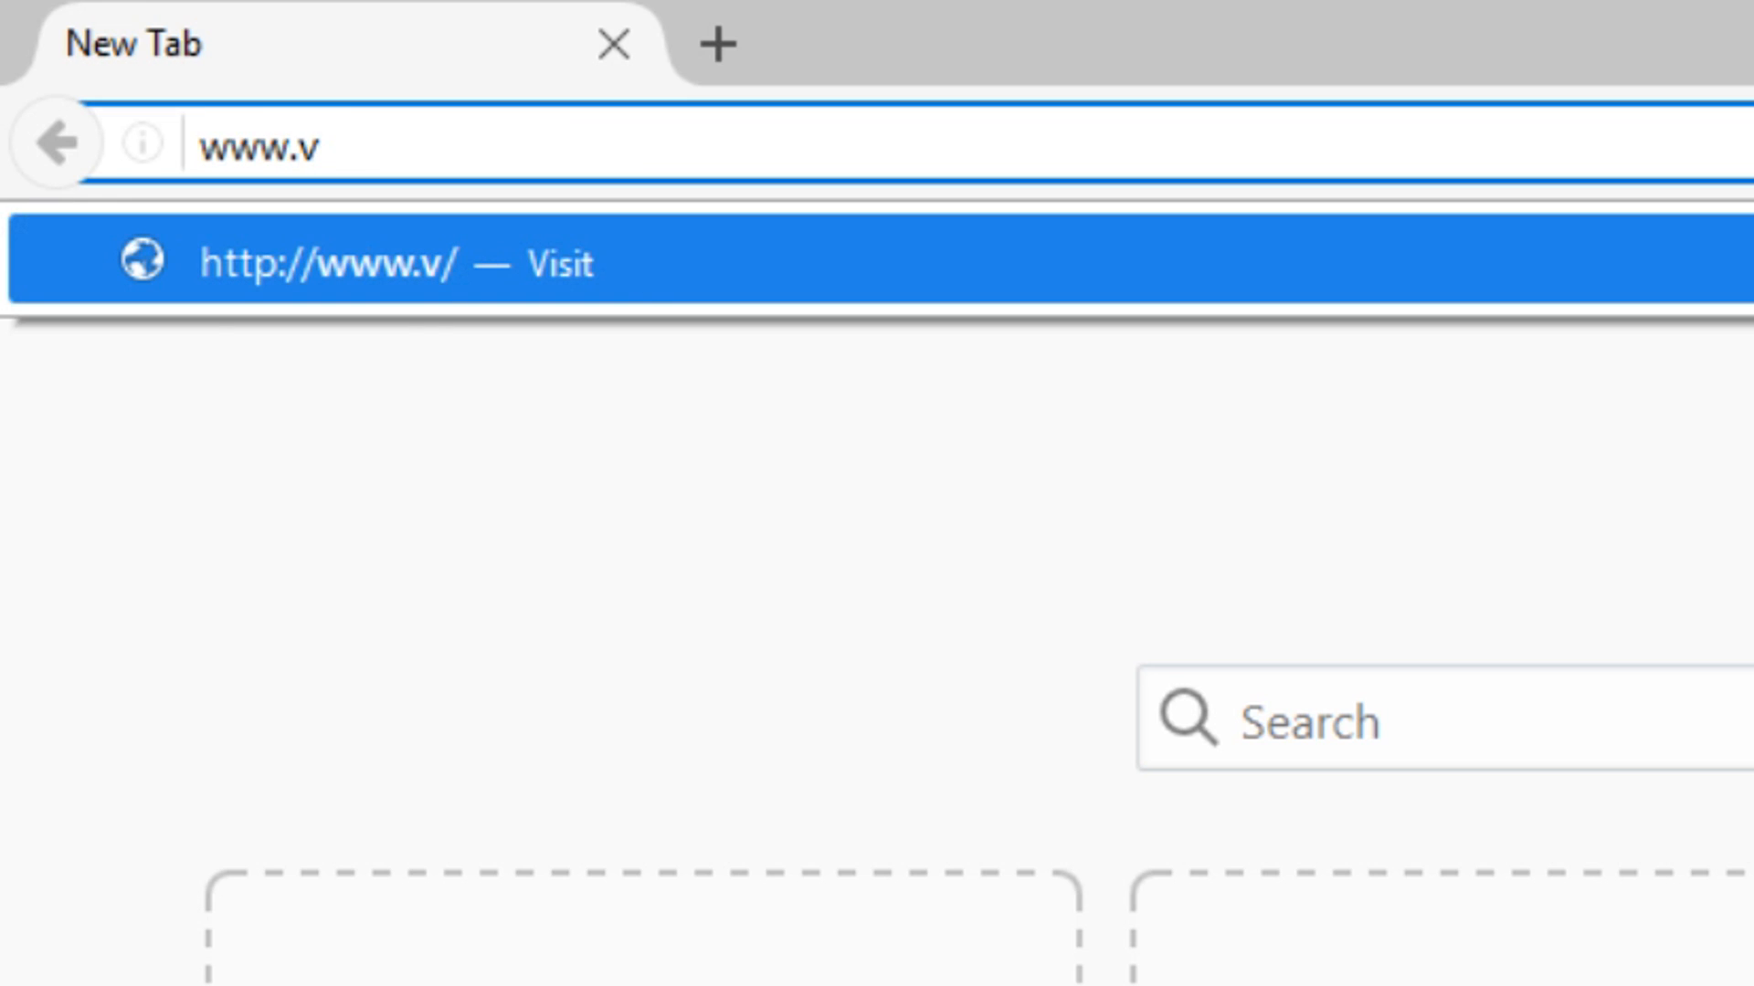
{"action": "type", "text": "mware"}
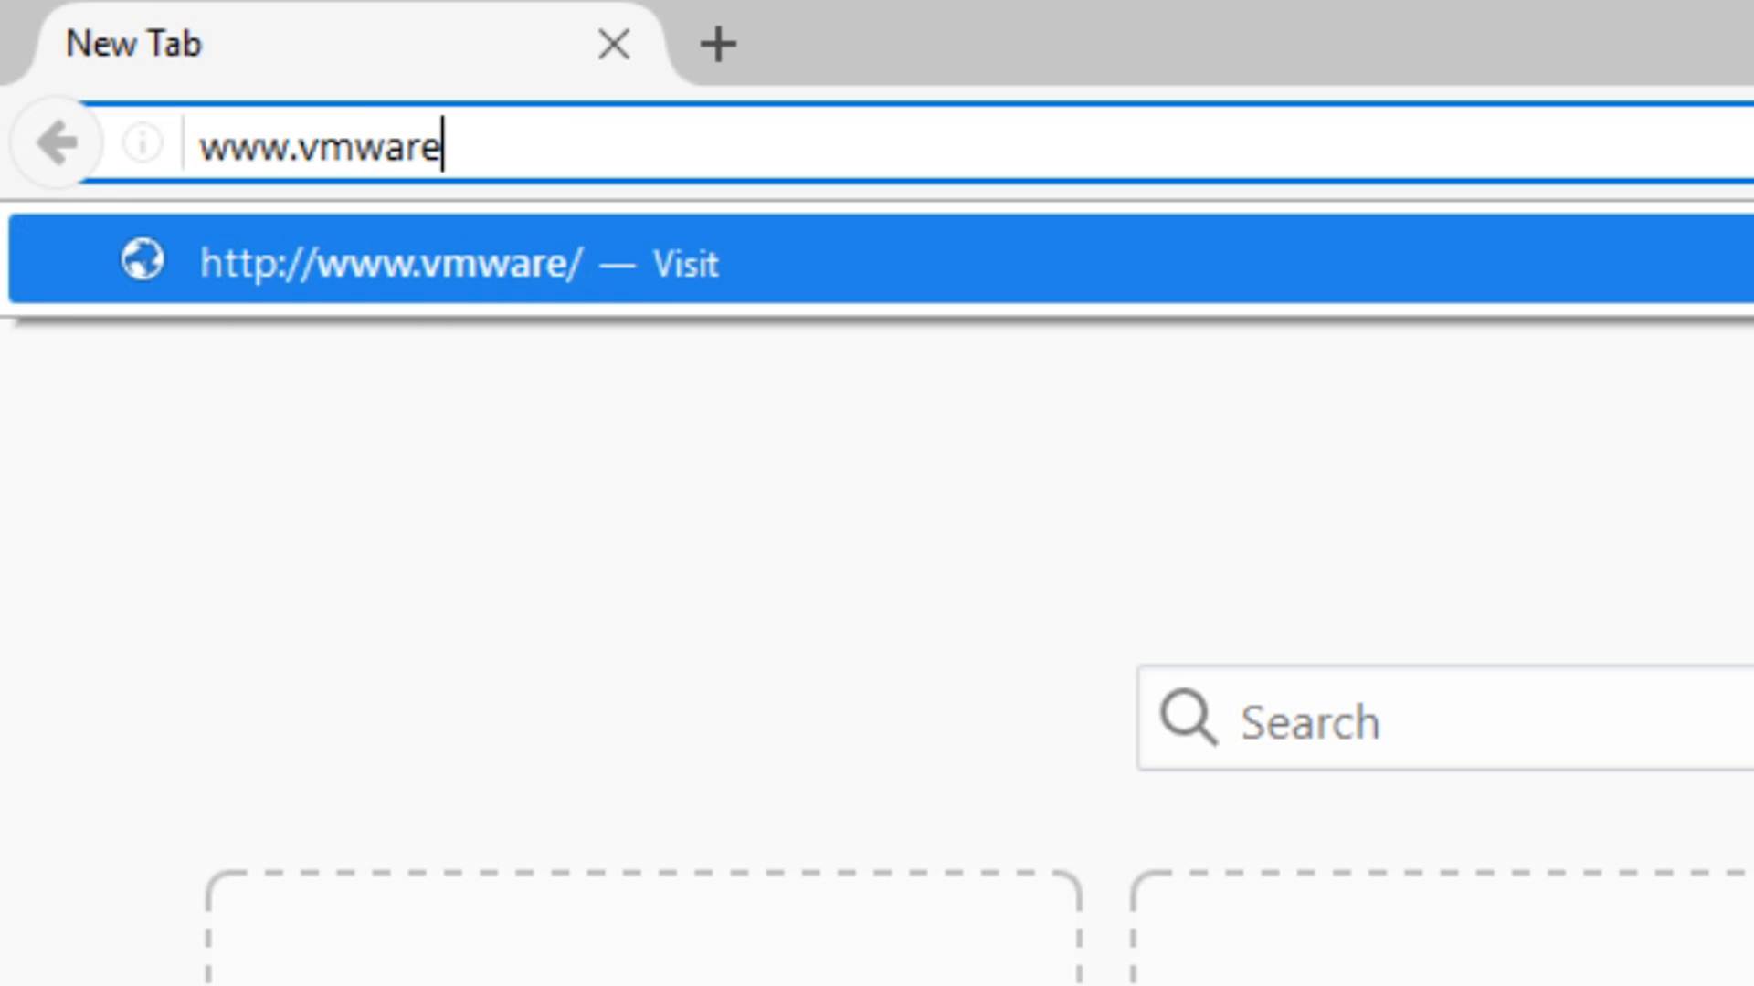
{"action": "key", "text": "Return"}
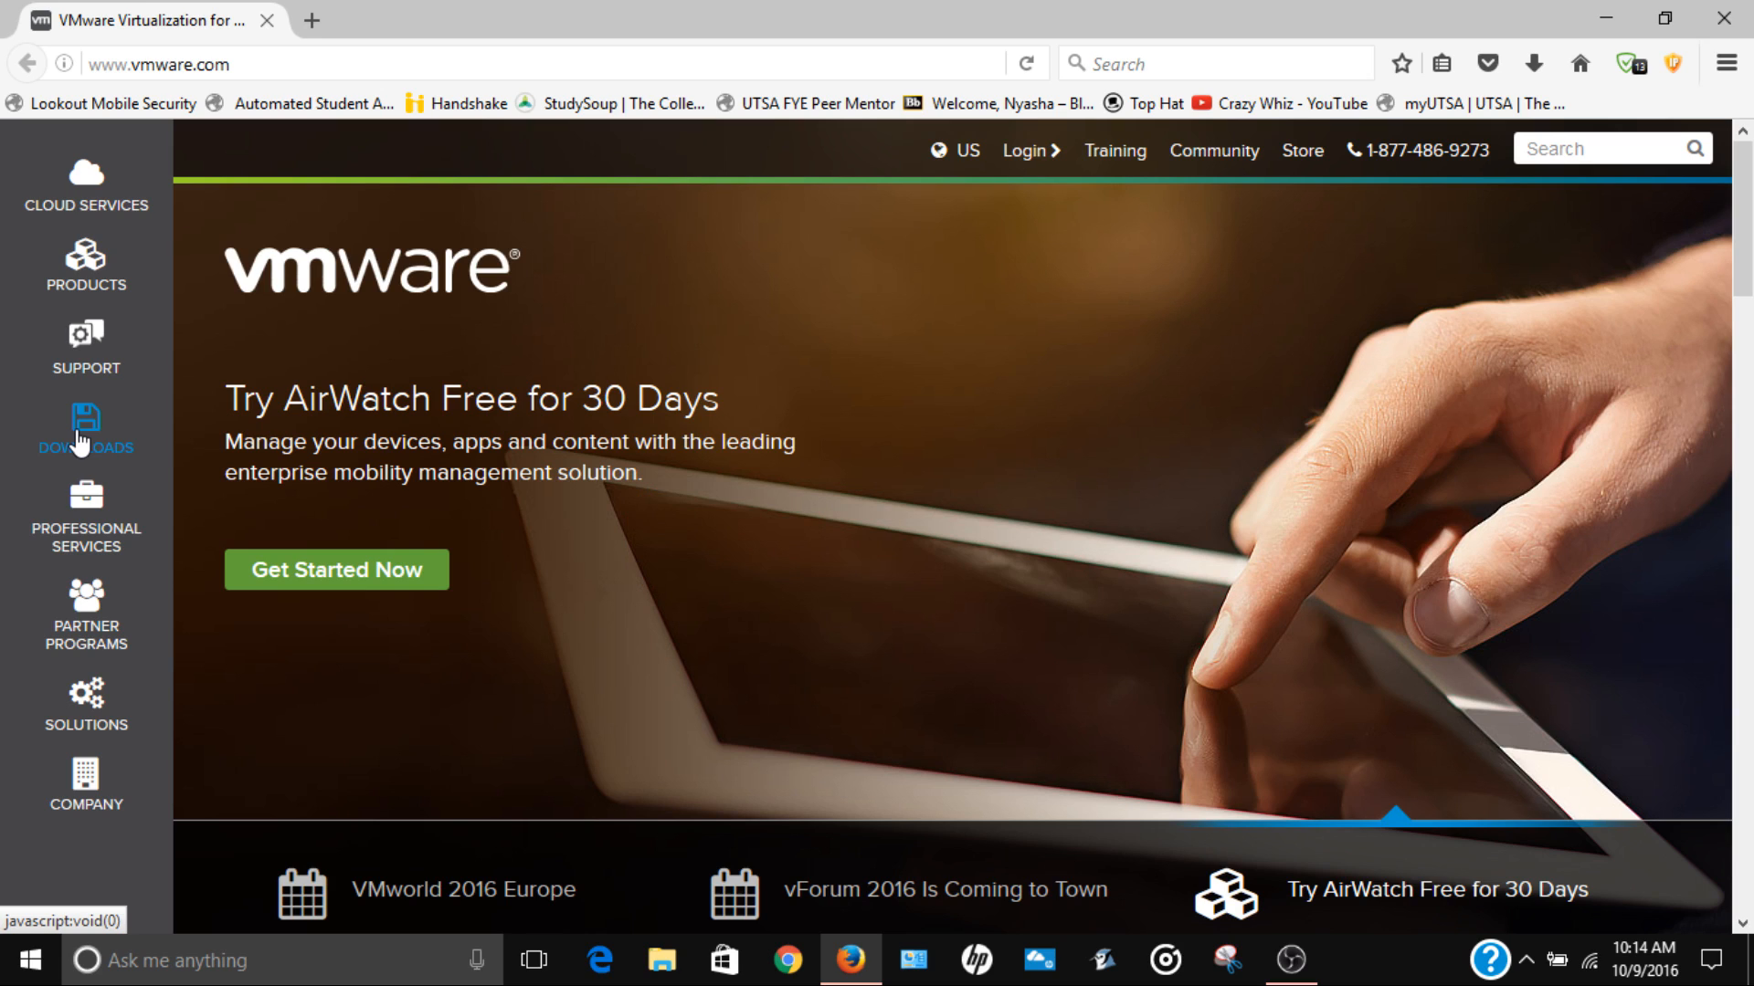
- Bring up the Downloads menu from the VMware site's left sidebar
{"action": "left_click", "coordinate": [86, 431]}
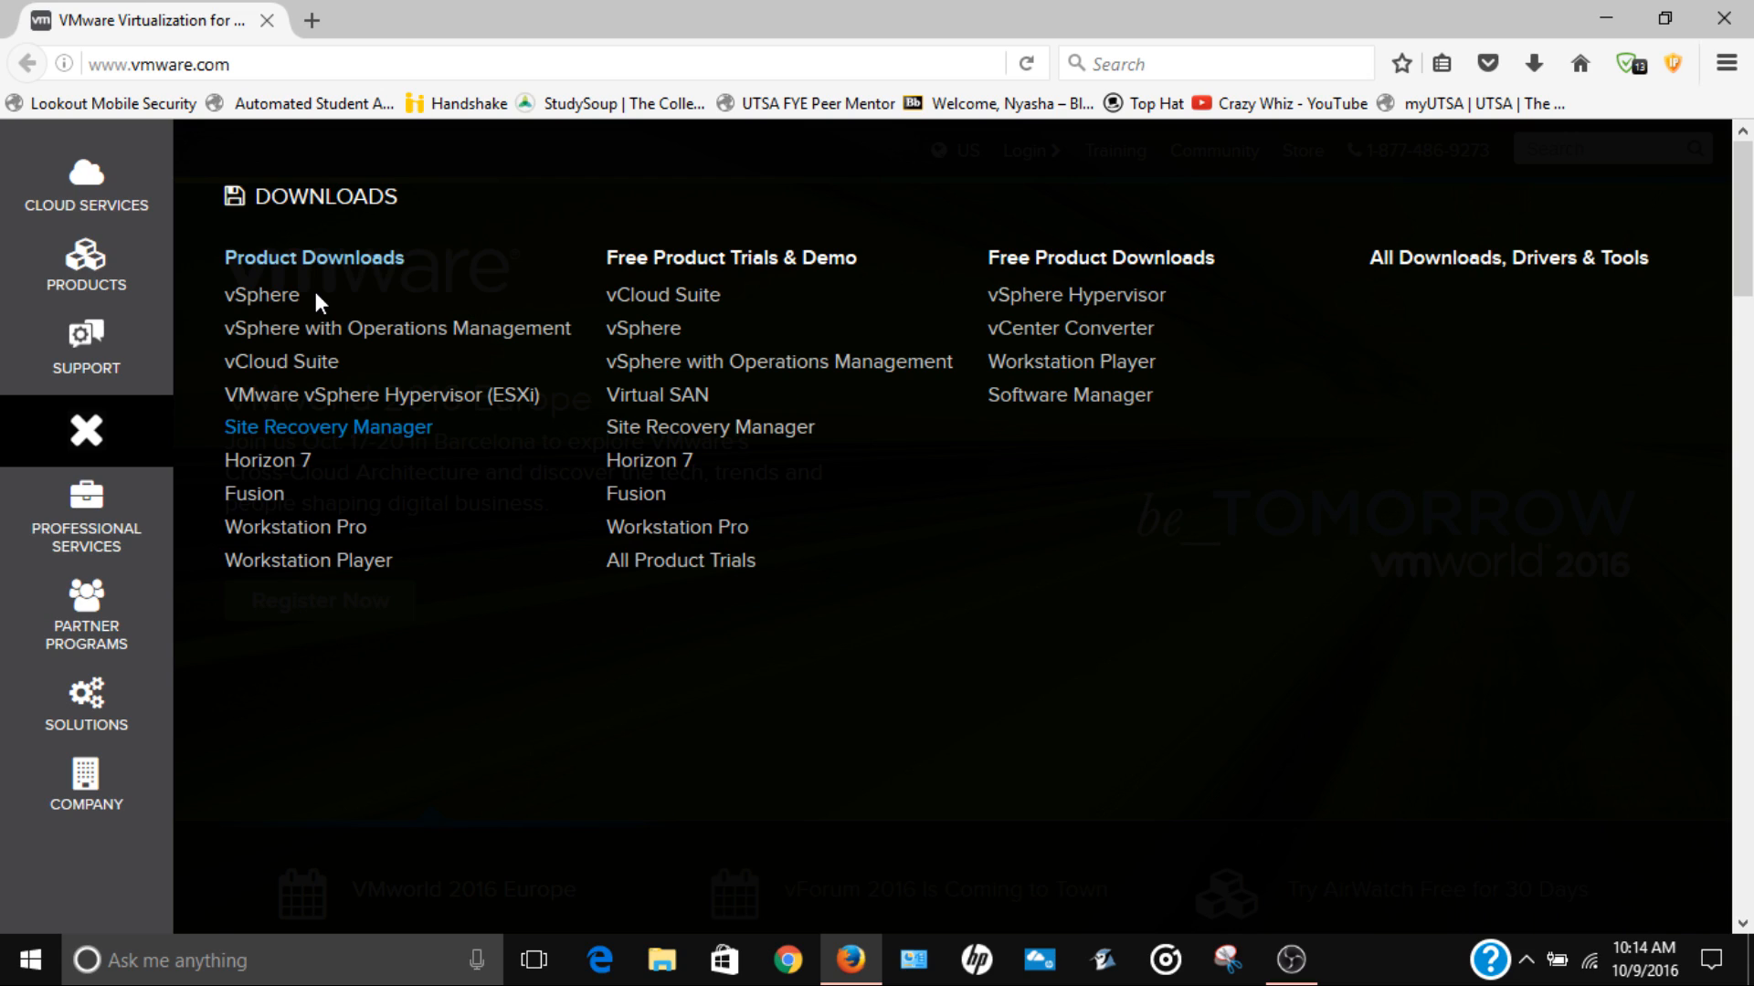
{"action": "mouse_move", "coordinate": [1071, 361]}
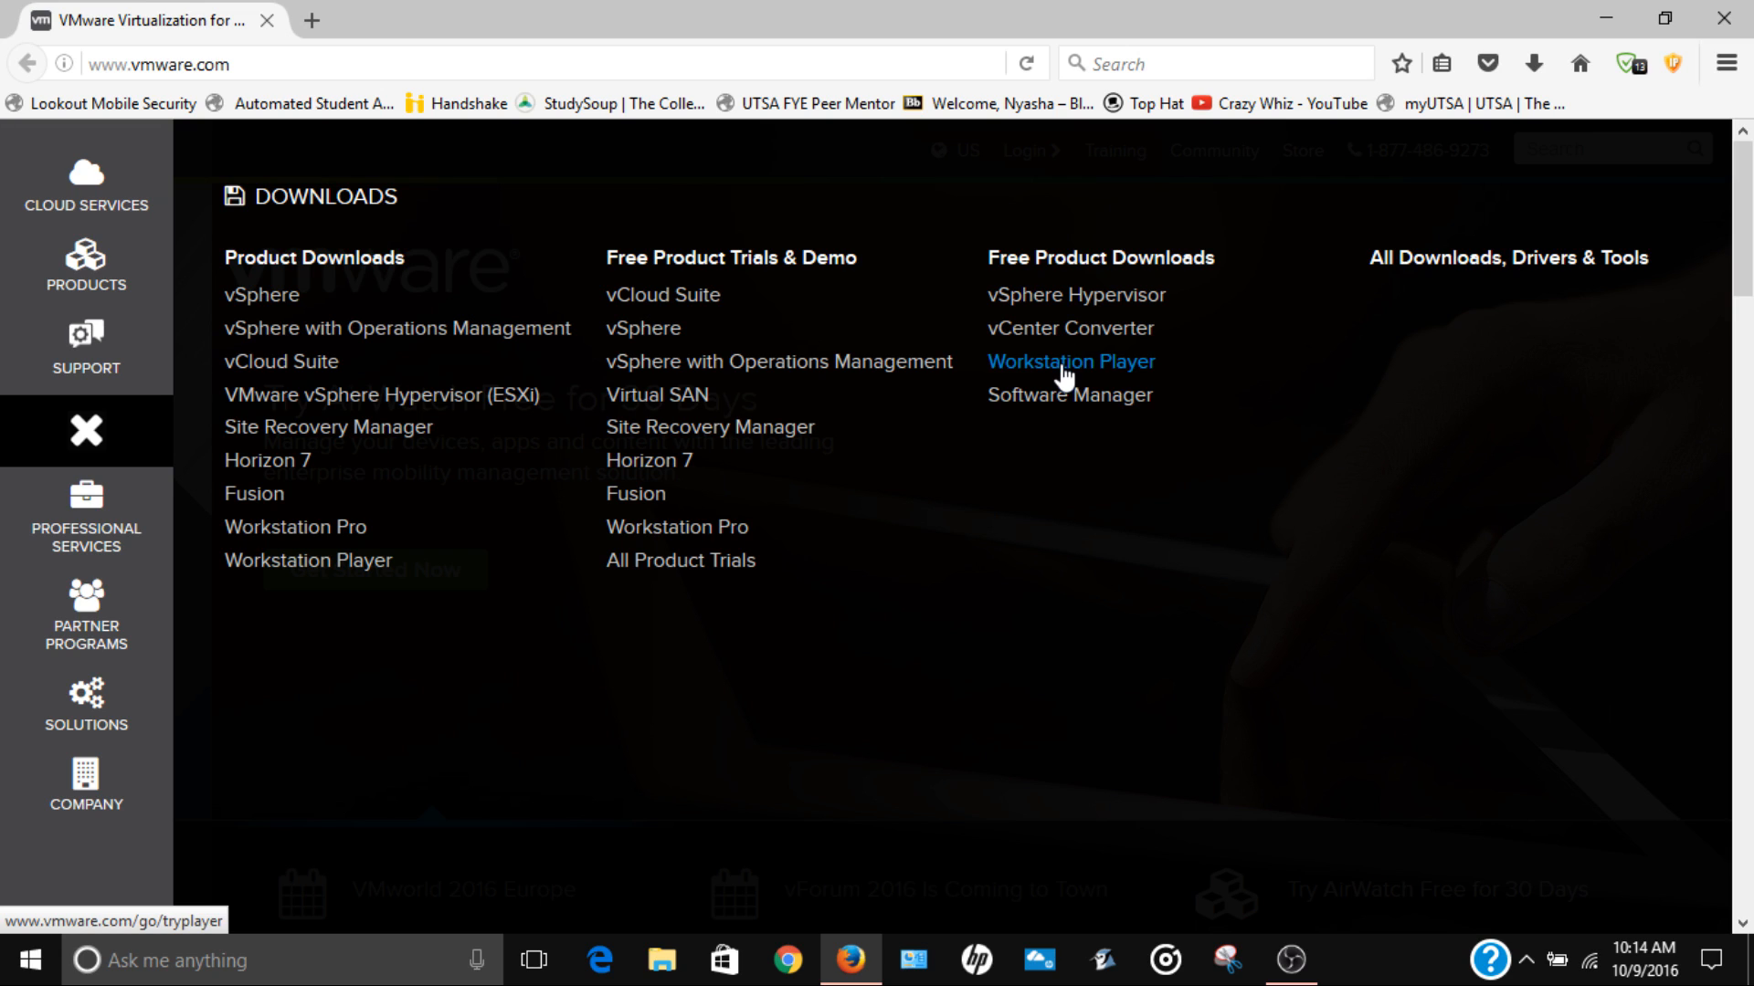
- Reach the Workstation Player page under Free Product Downloads and scroll to its download link
{"action": "left_click", "coordinate": [1069, 360]}
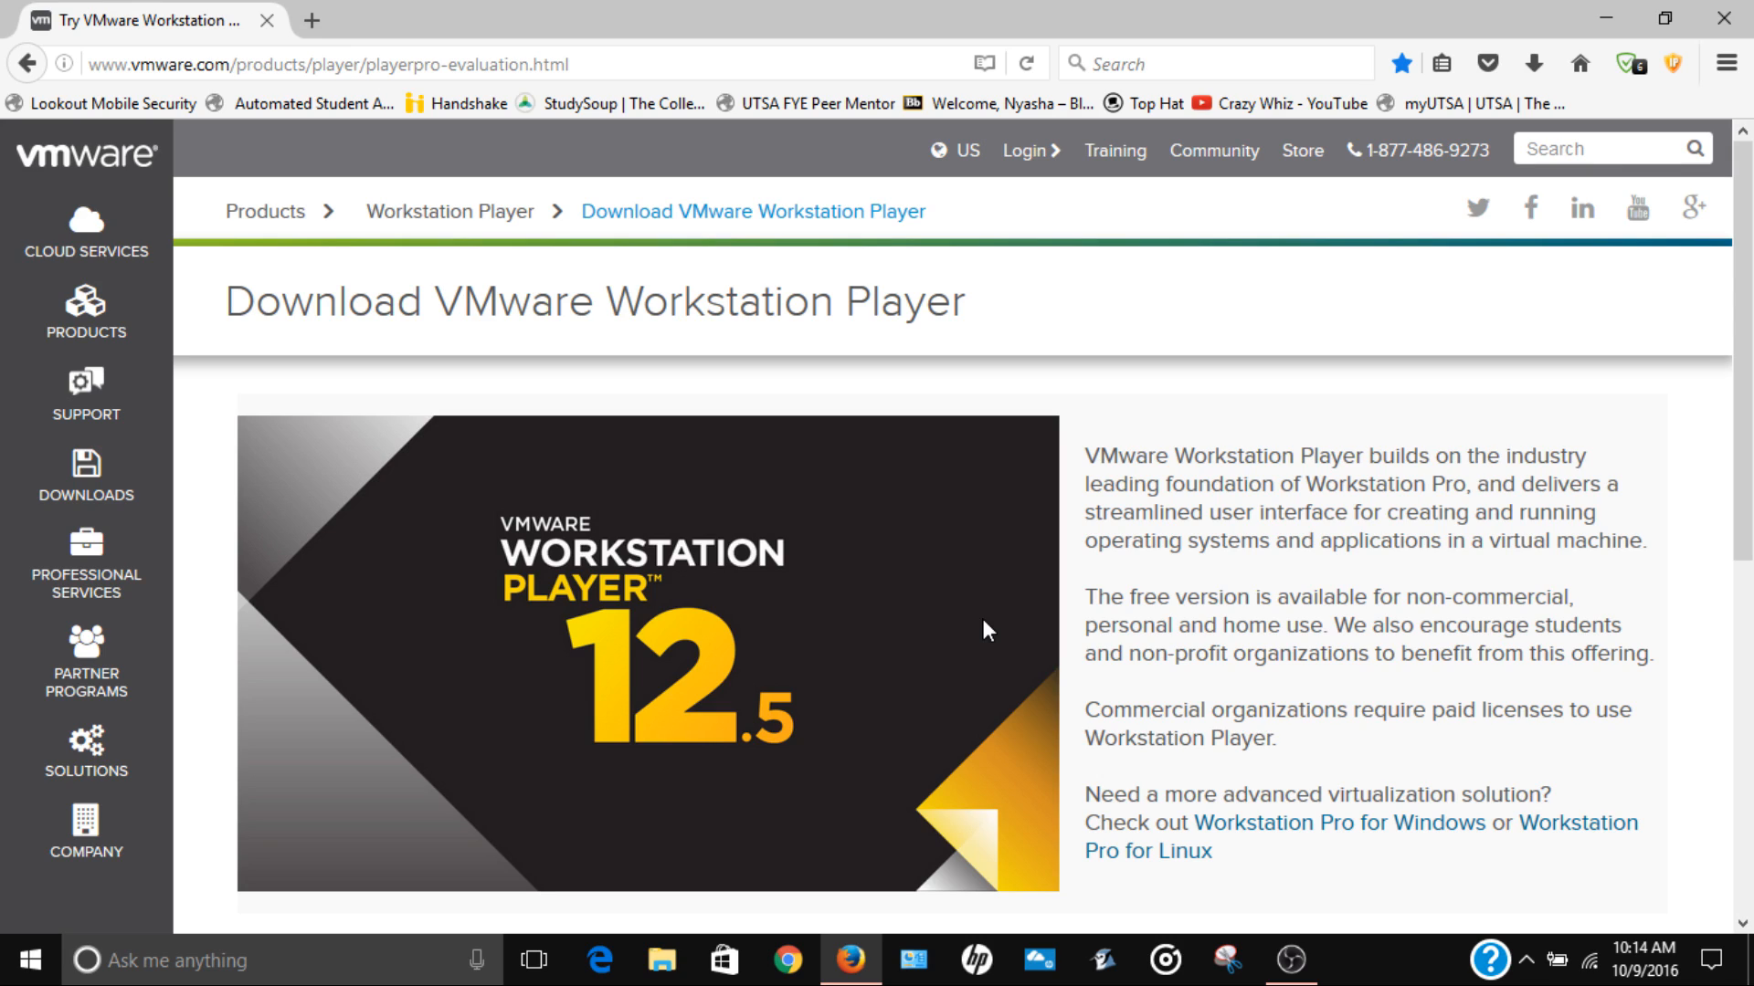
{"action": "mouse_move", "coordinate": [1309, 617]}
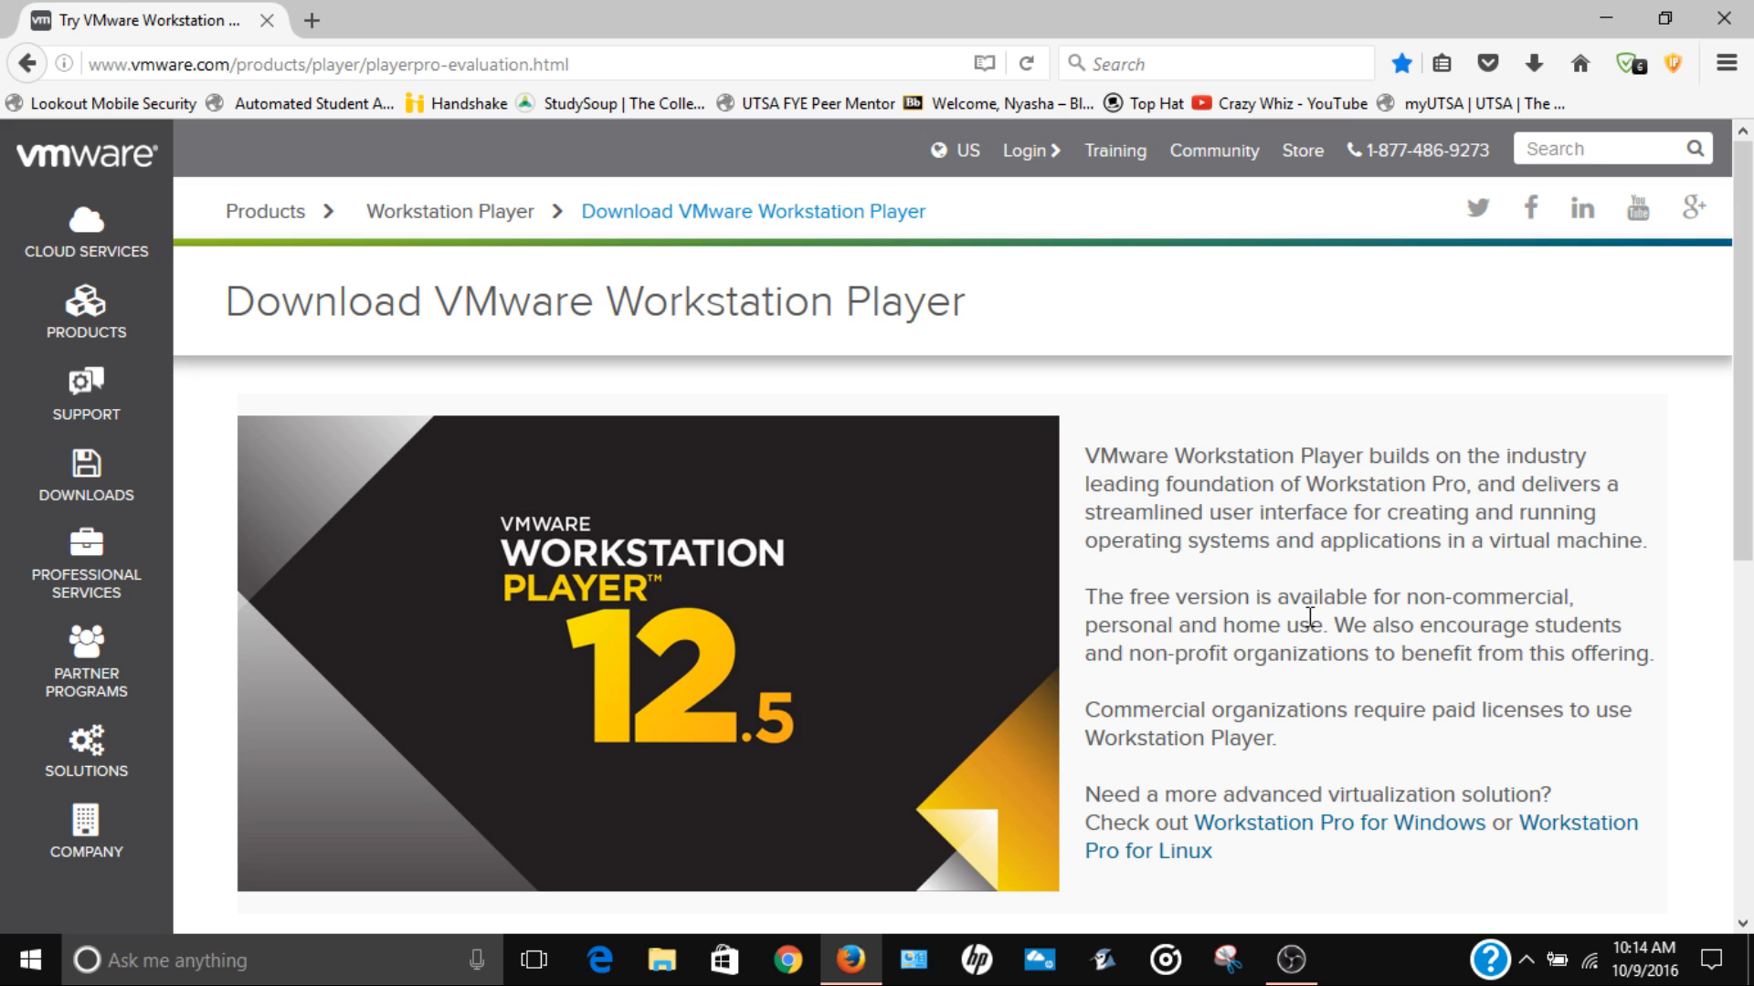
{"action": "scroll", "scroll_direction": "down", "scroll_amount": 3}
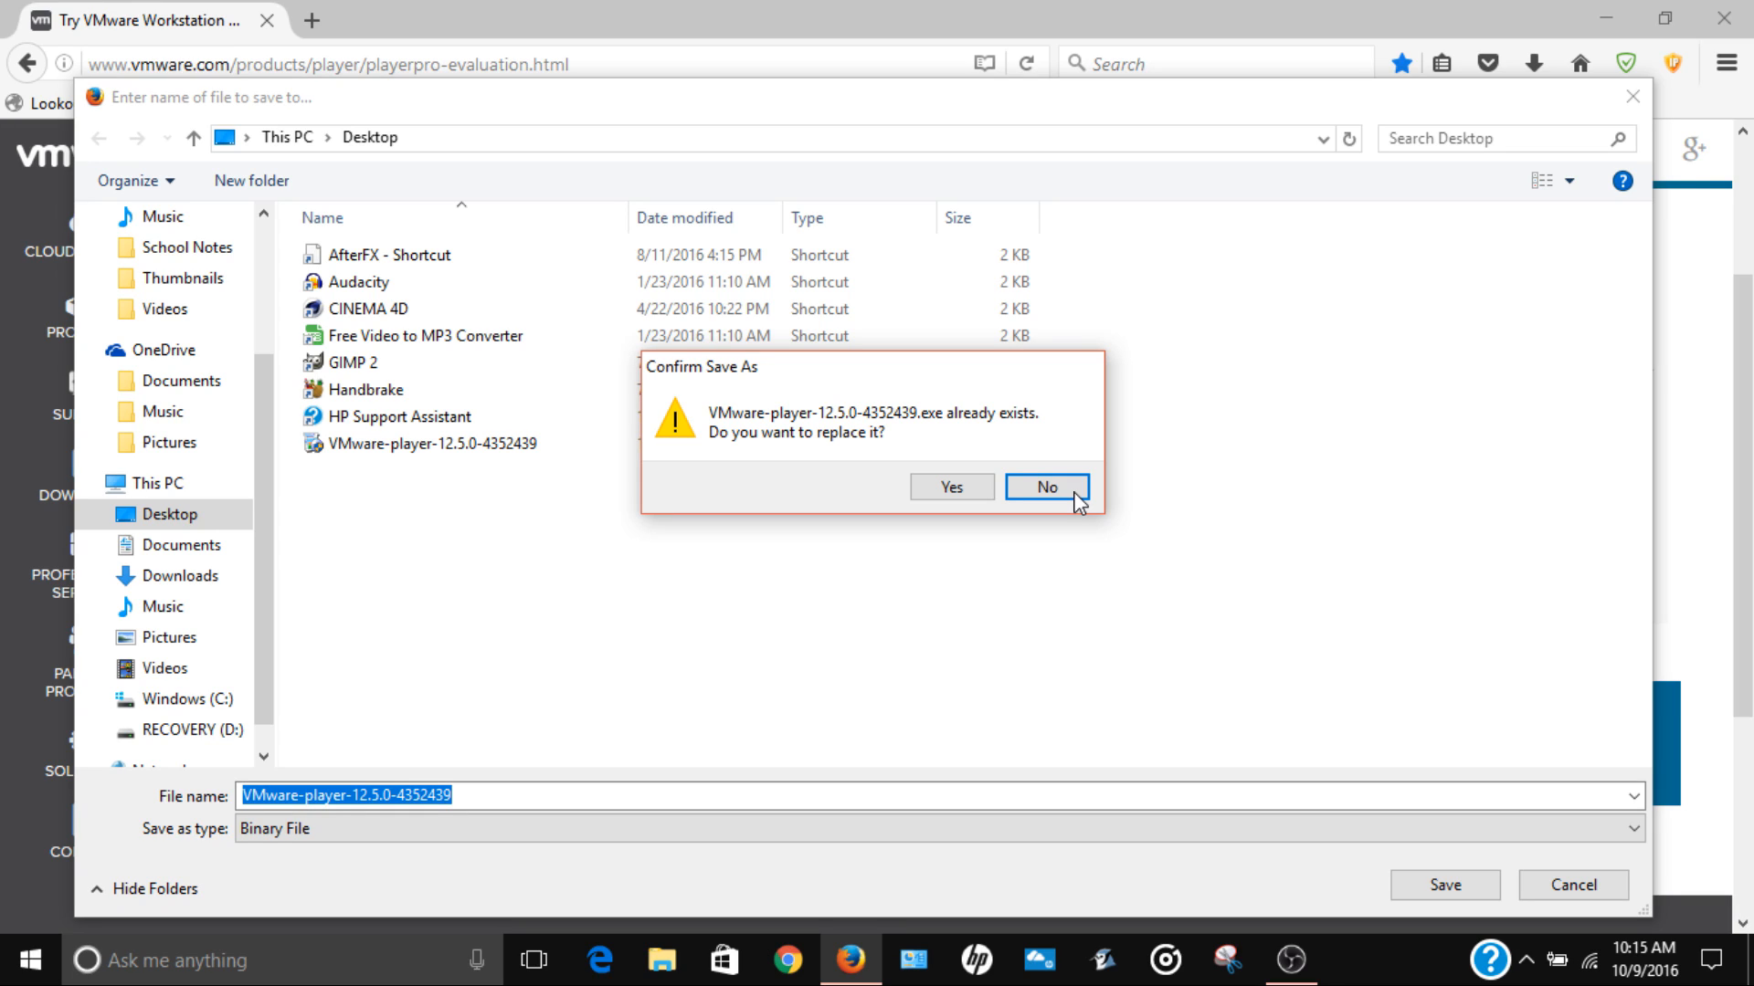
- Decline overwriting the existing VMware-player-12.5.0-4352439 installer on the Desktop
{"action": "left_click", "coordinate": [1045, 486]}
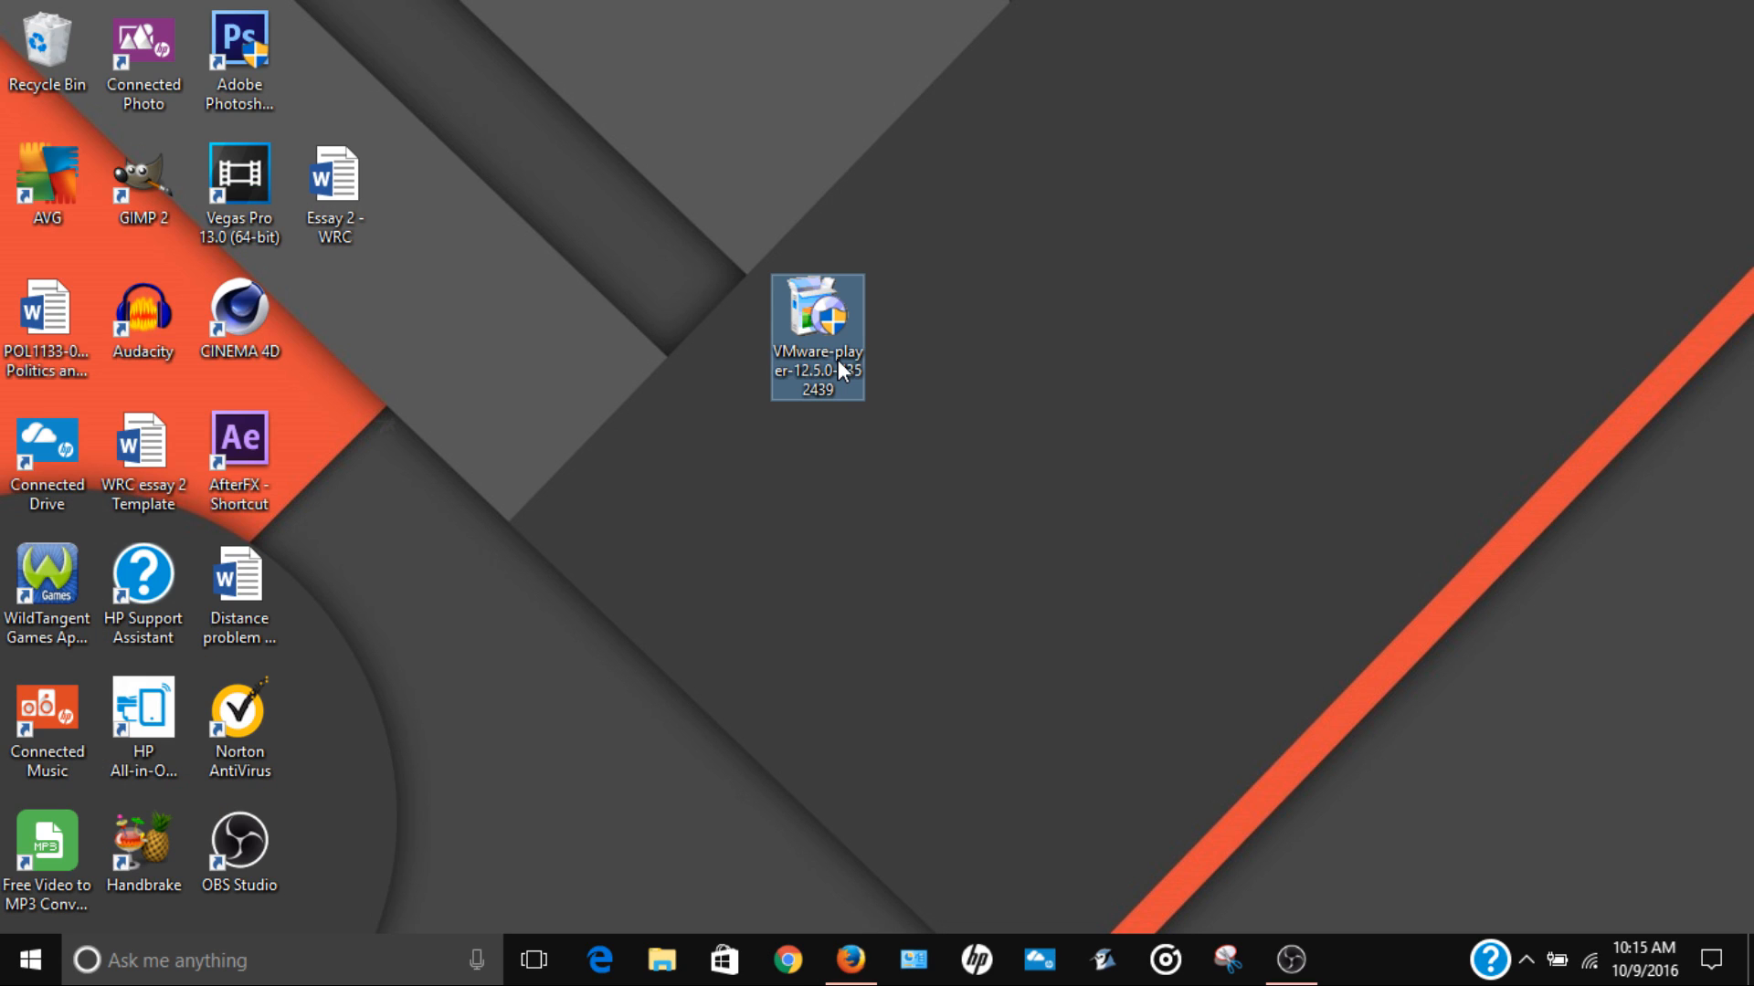
- Launch the VMware-player installer from the Desktop and run the setup wizard to its final page
{"action": "double_click", "coordinate": [817, 320]}
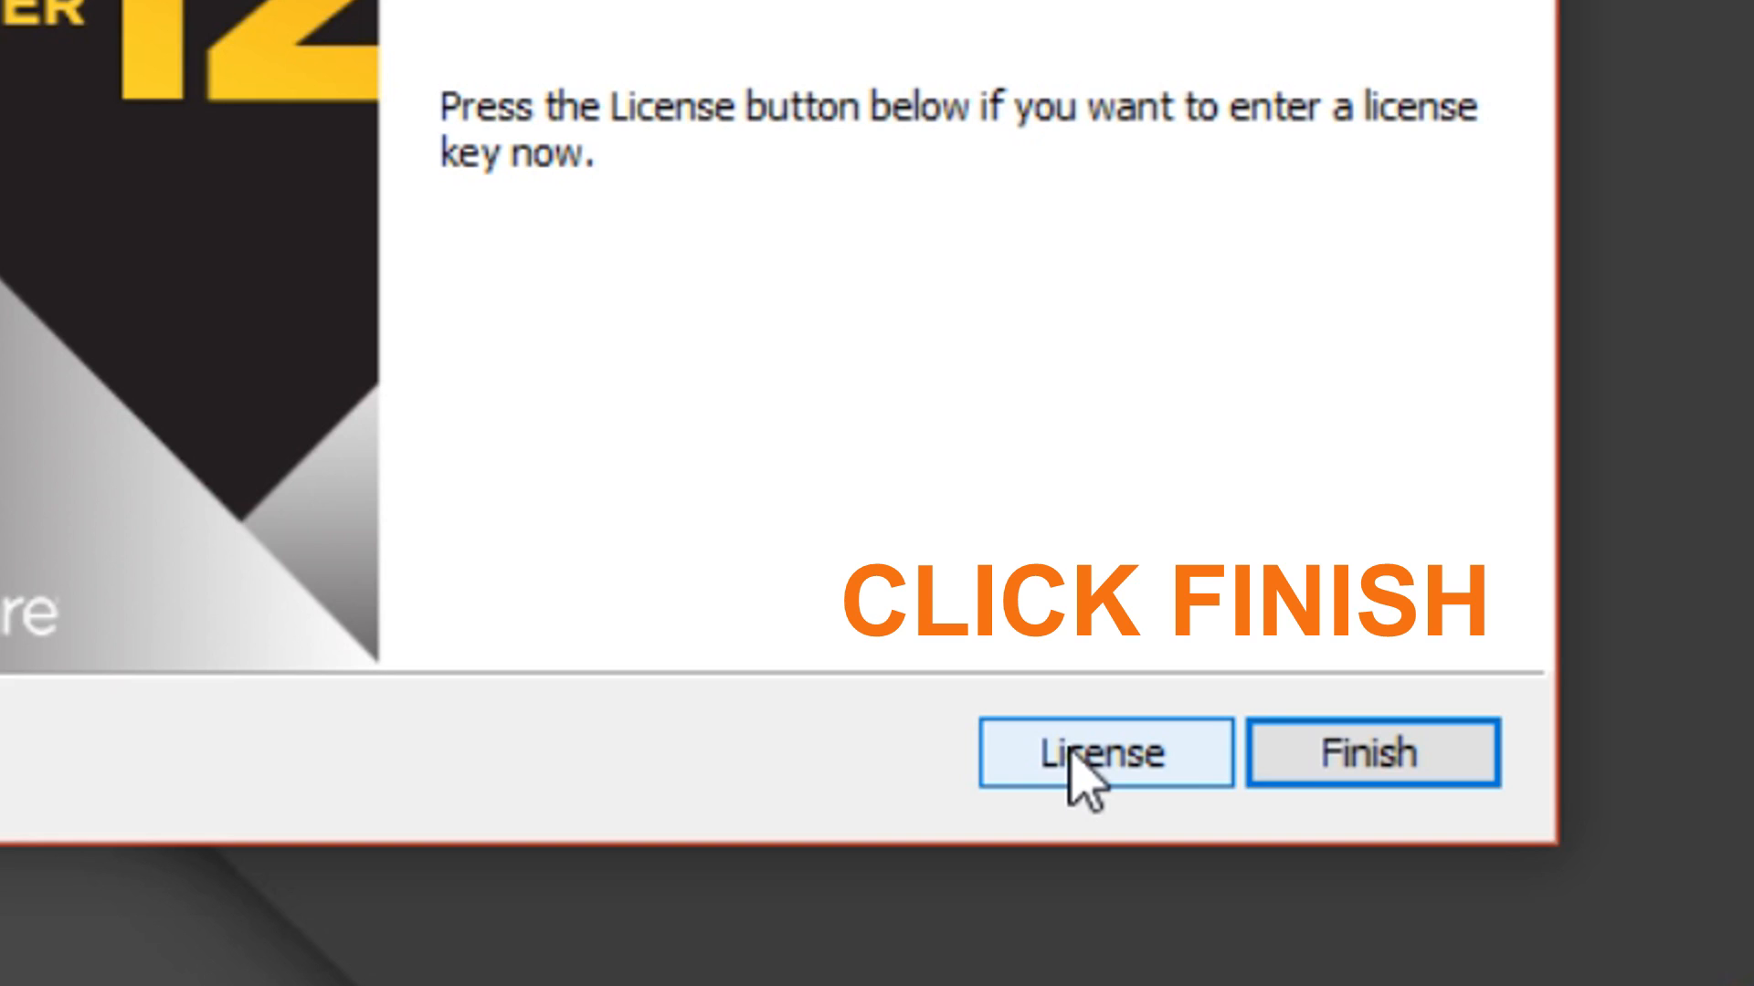
{"action": "left_click", "coordinate": [1372, 752]}
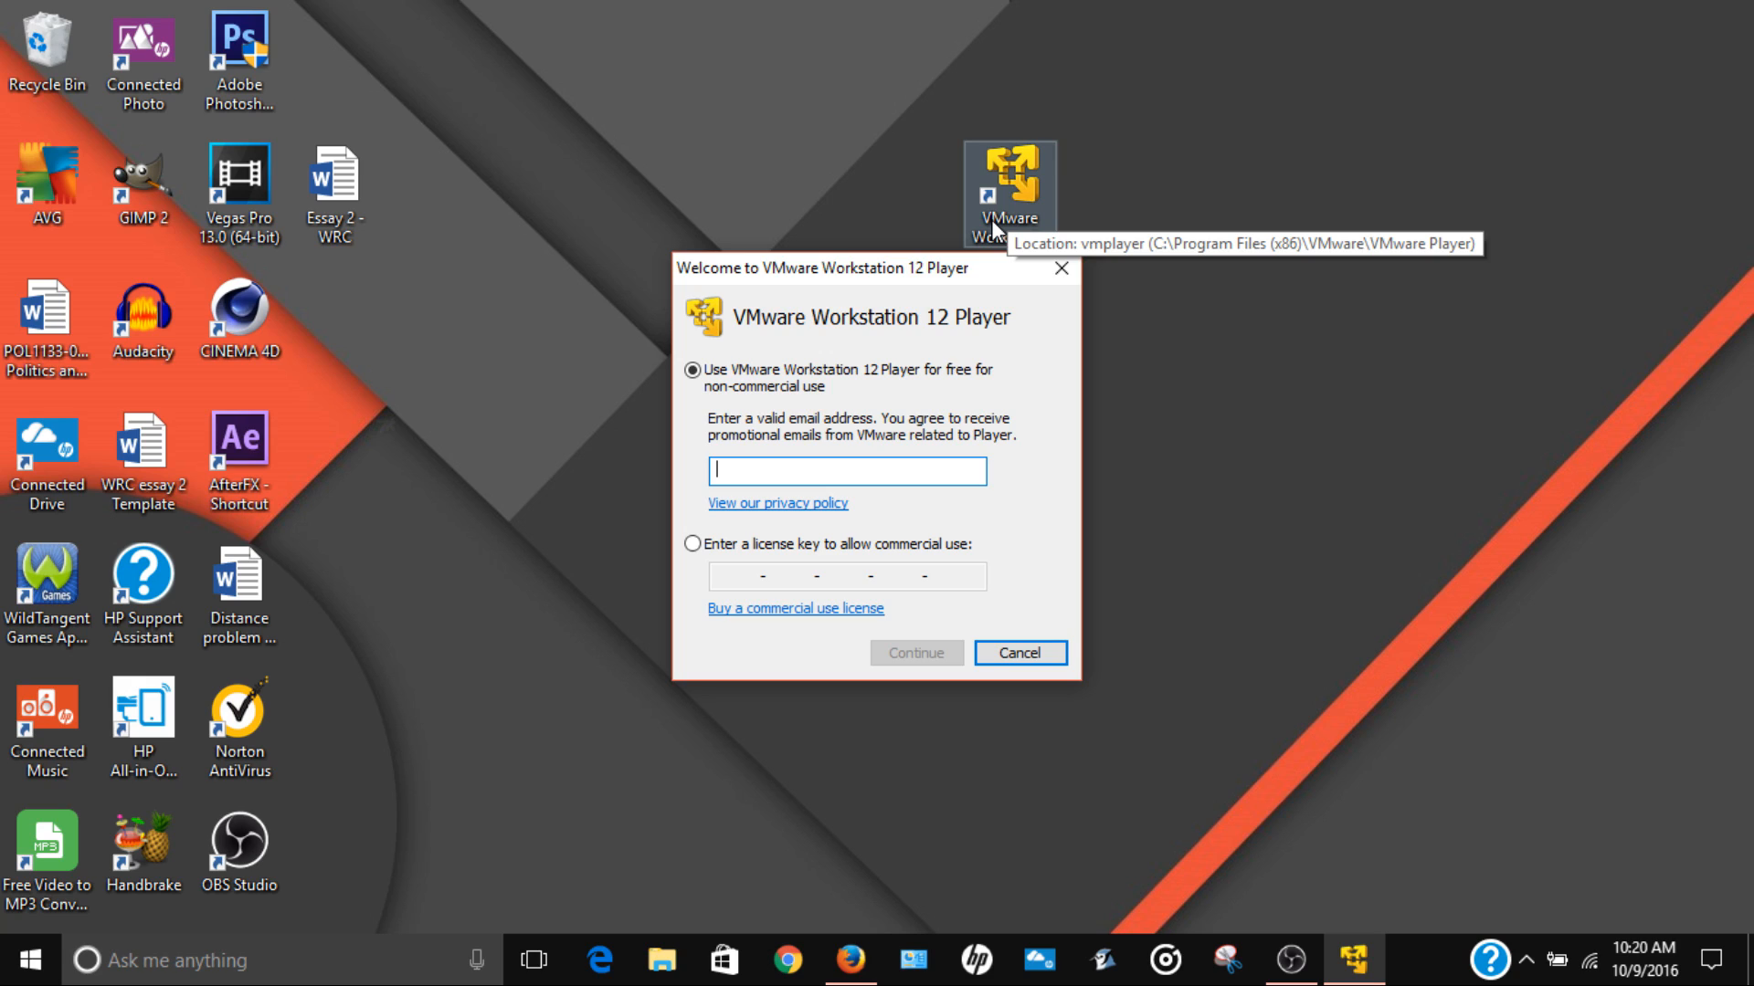
{"action": "mouse_move", "coordinate": [900, 389]}
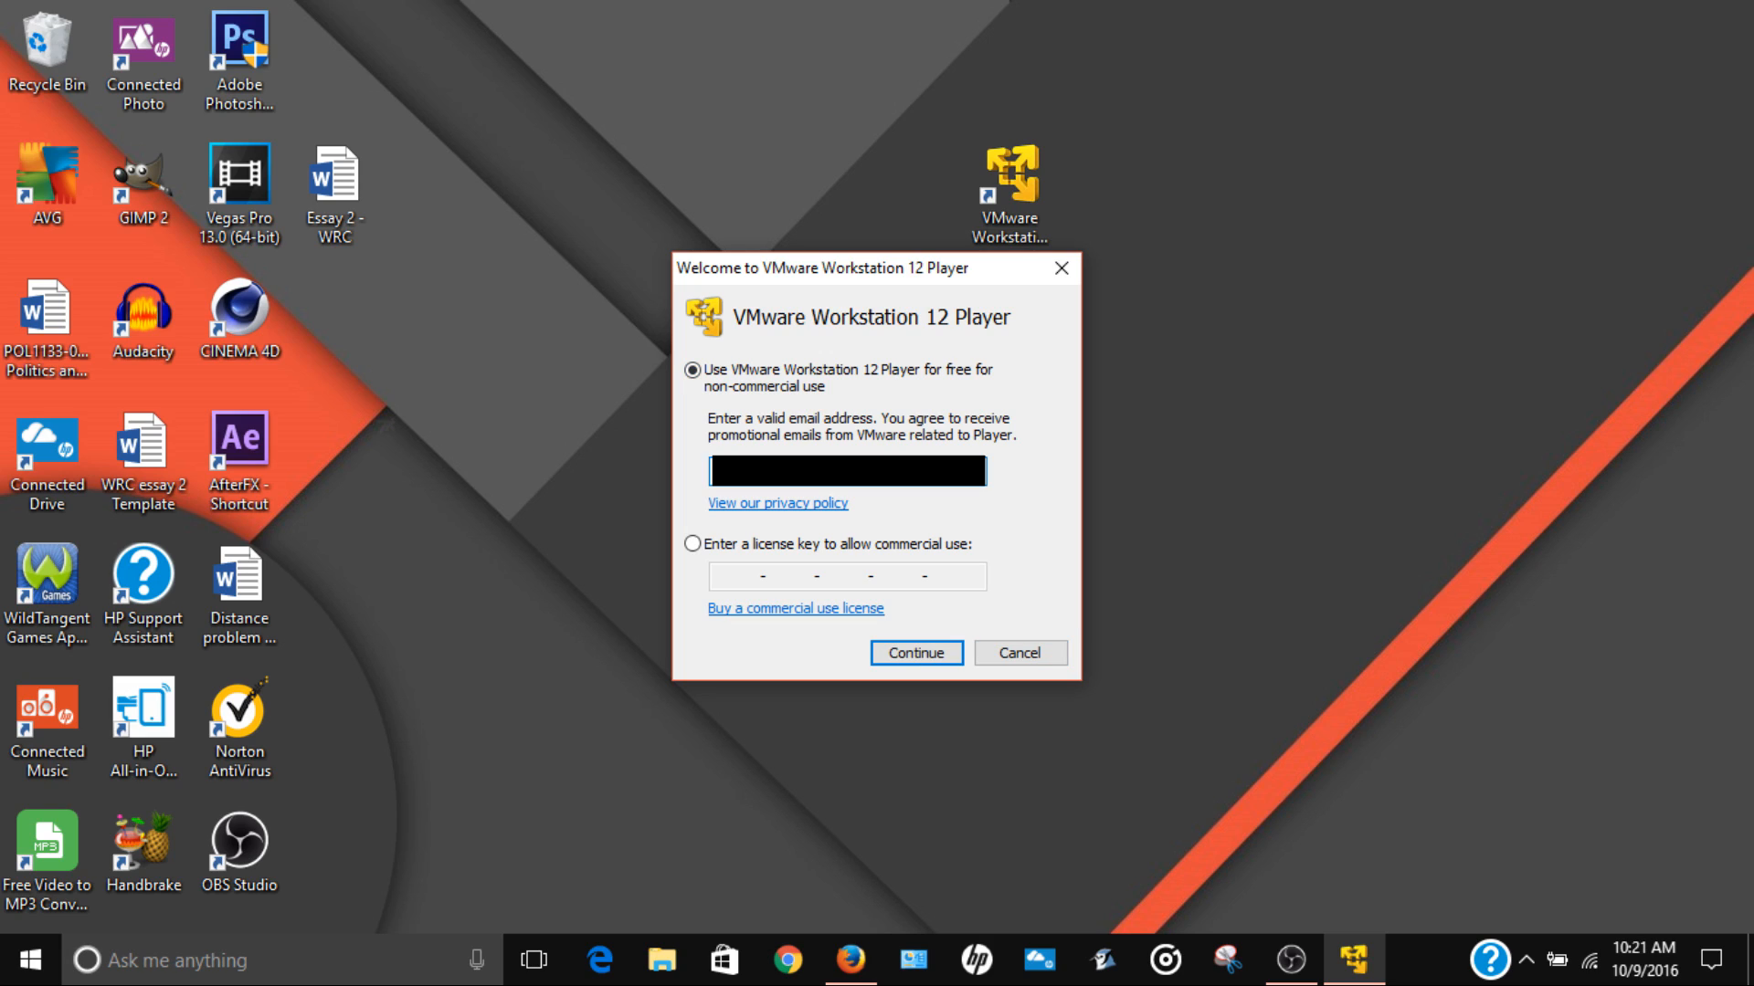
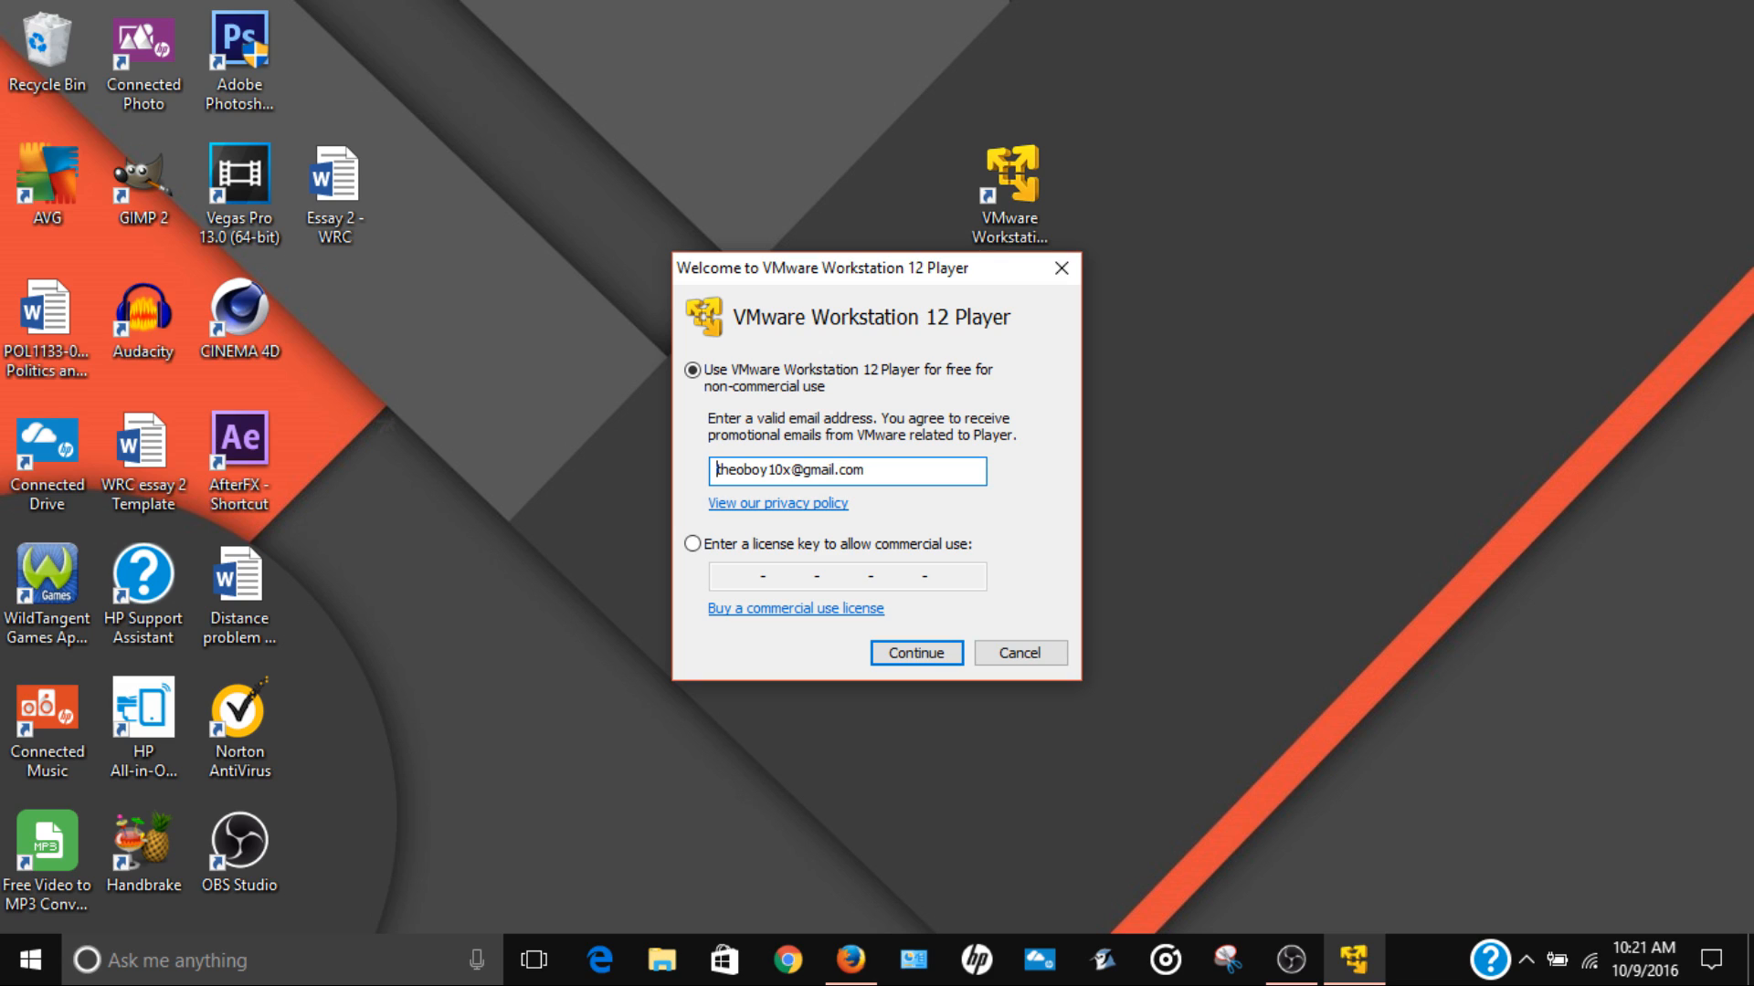
{"action": "left_click", "coordinate": [915, 652]}
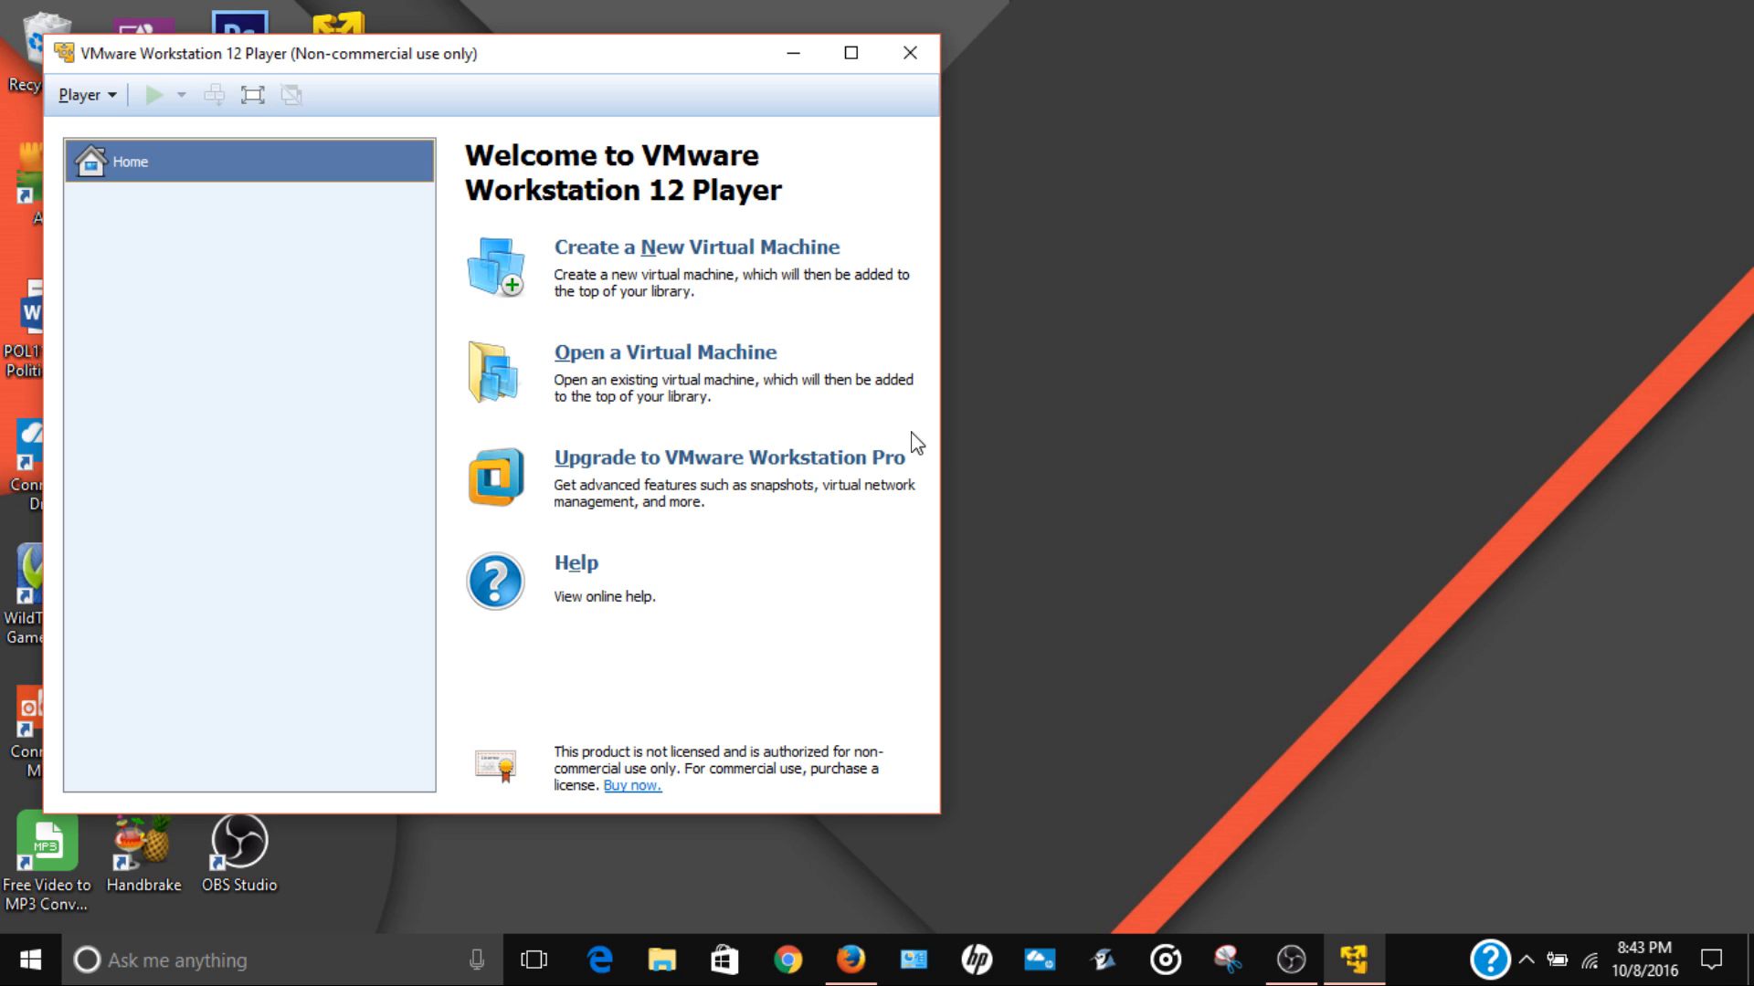